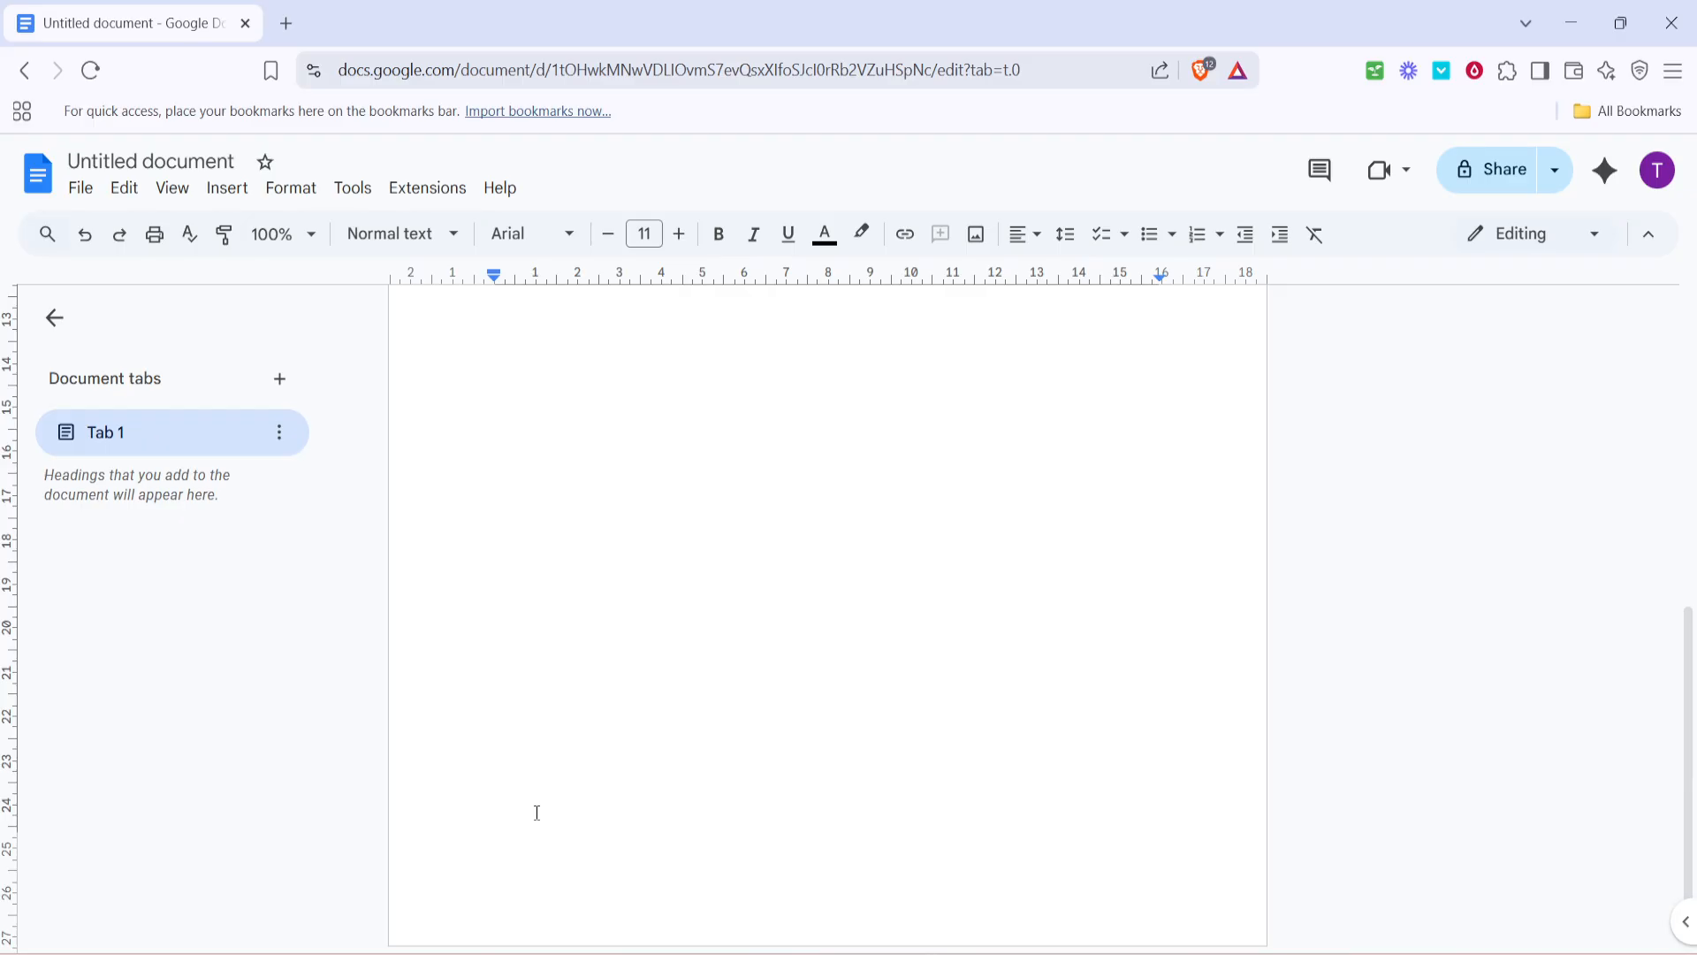
mouse_move(559, 465)
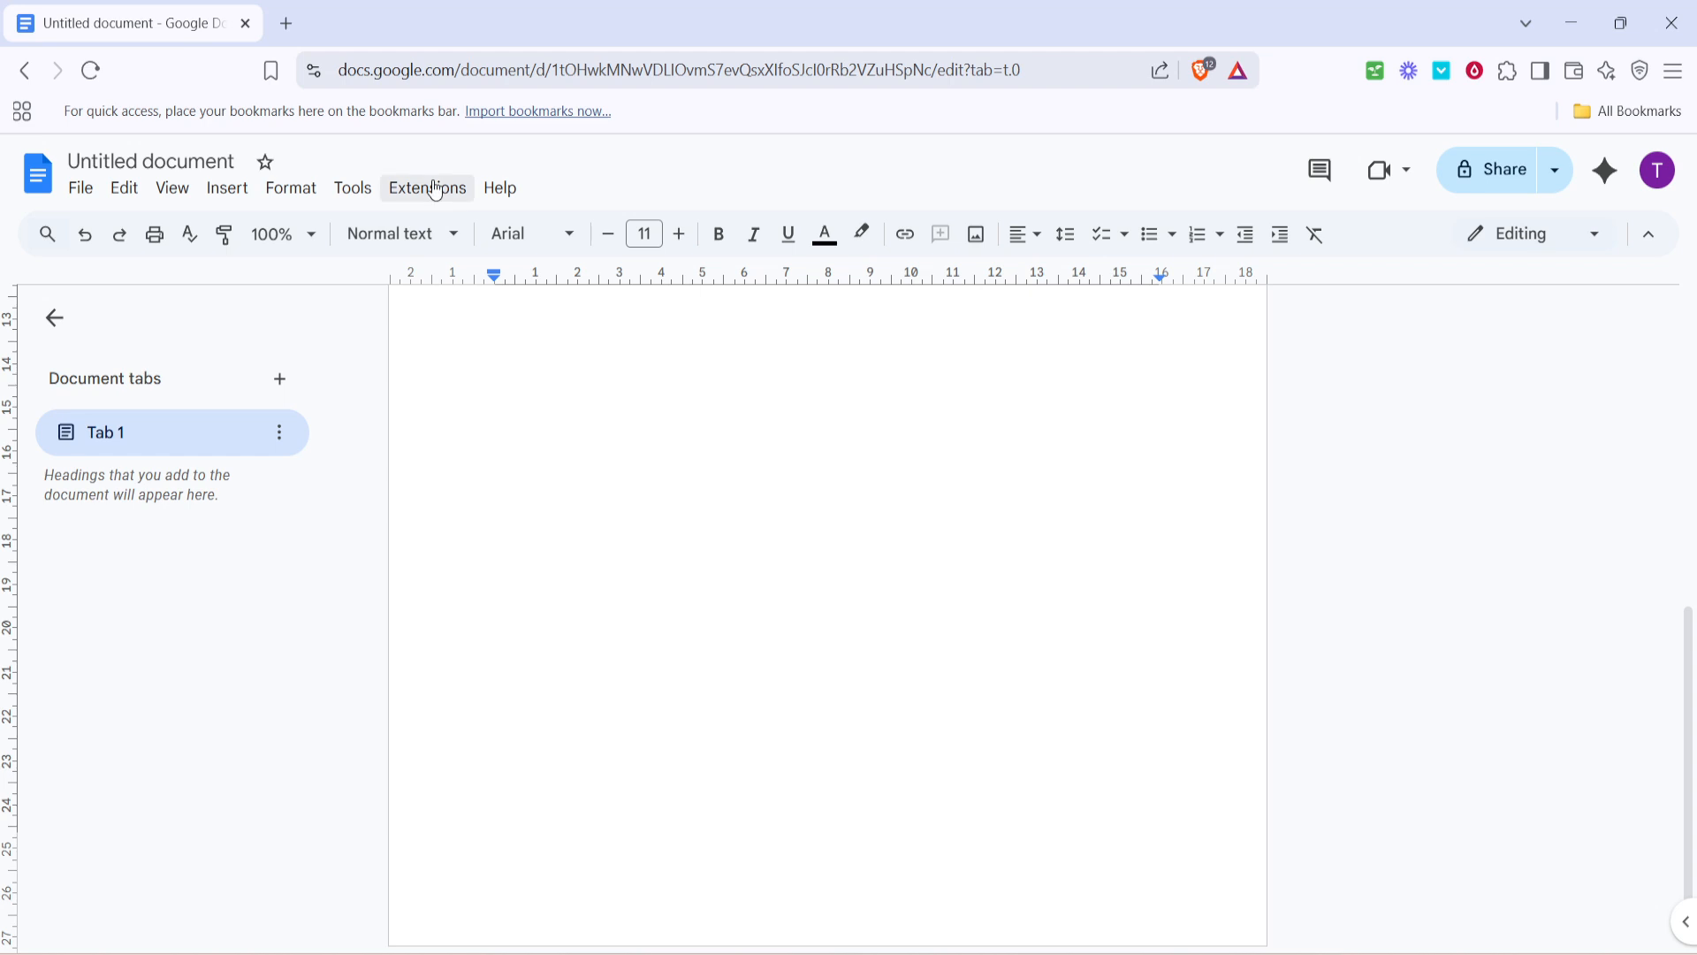
- Open the Extensions menu and show the Add-ons submenu for the blank document
left_click(426, 187)
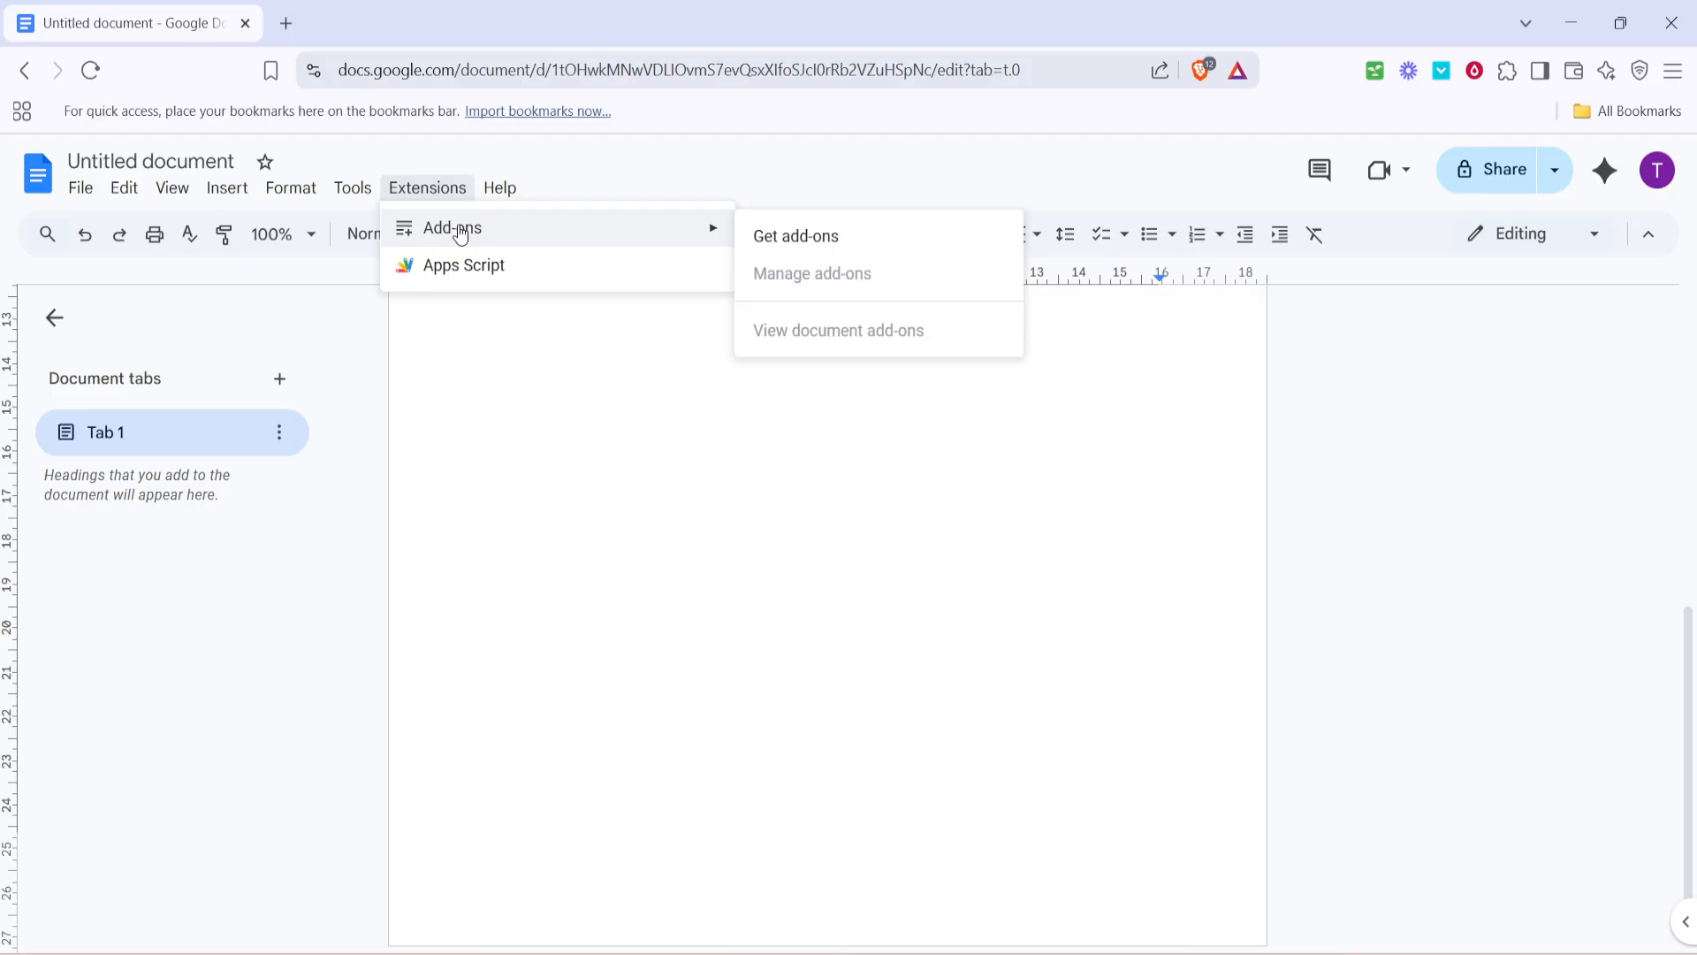
mouse_move(794, 236)
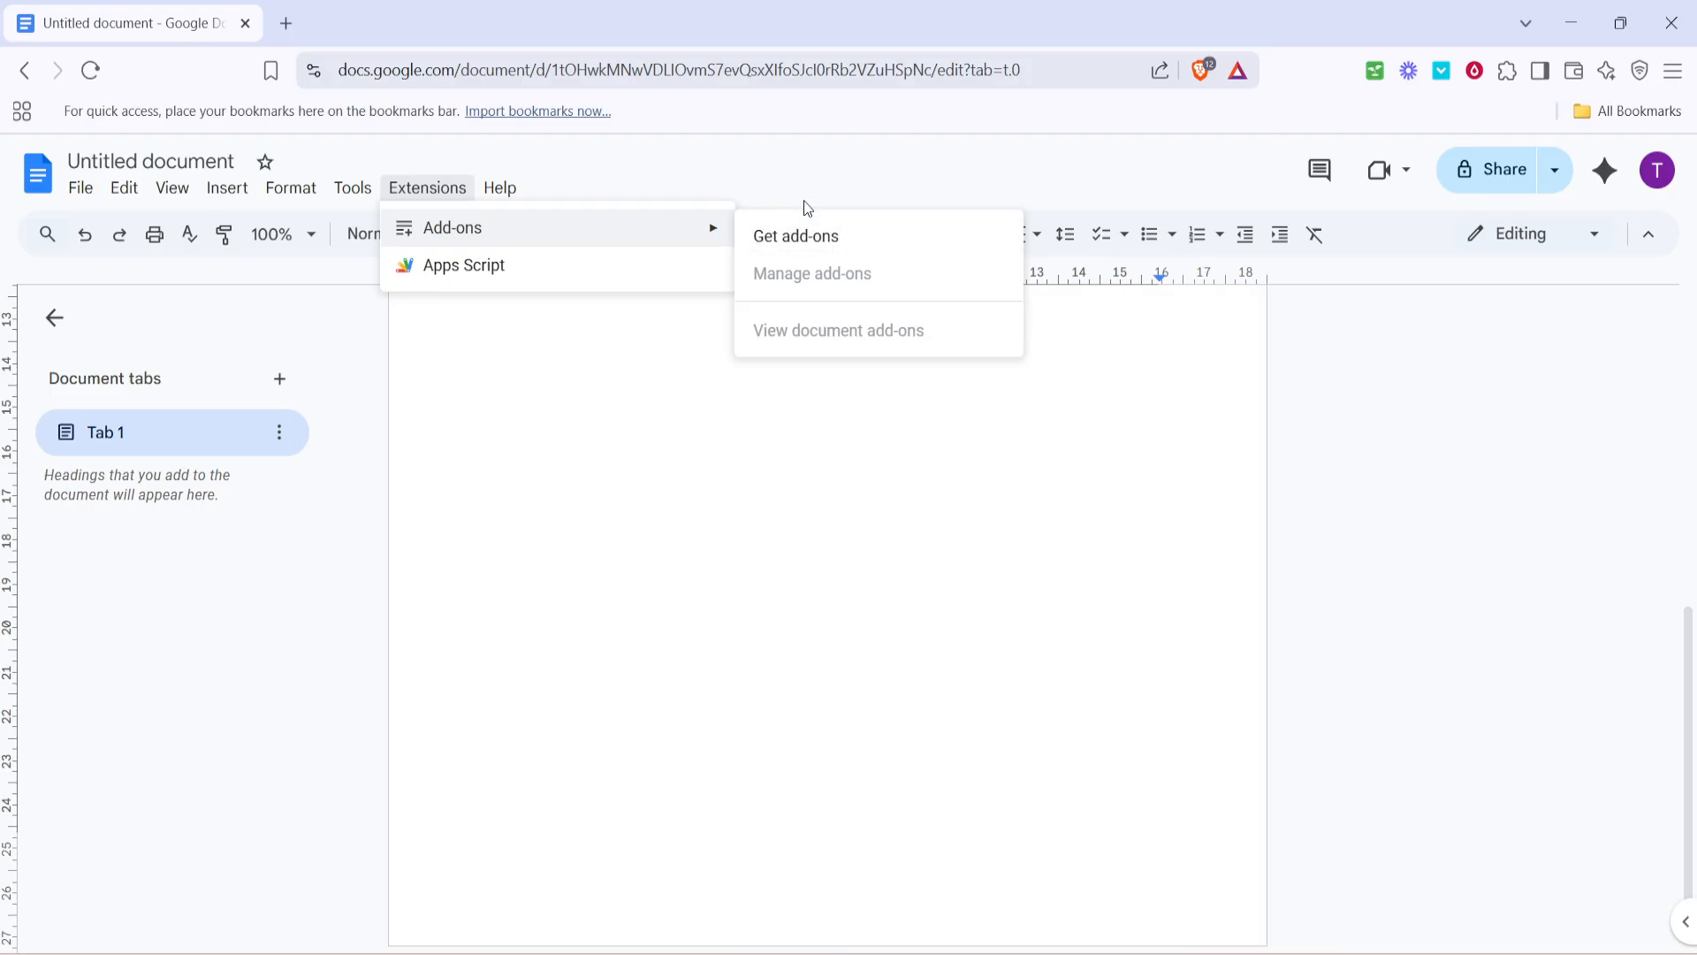
mouse_move(826, 198)
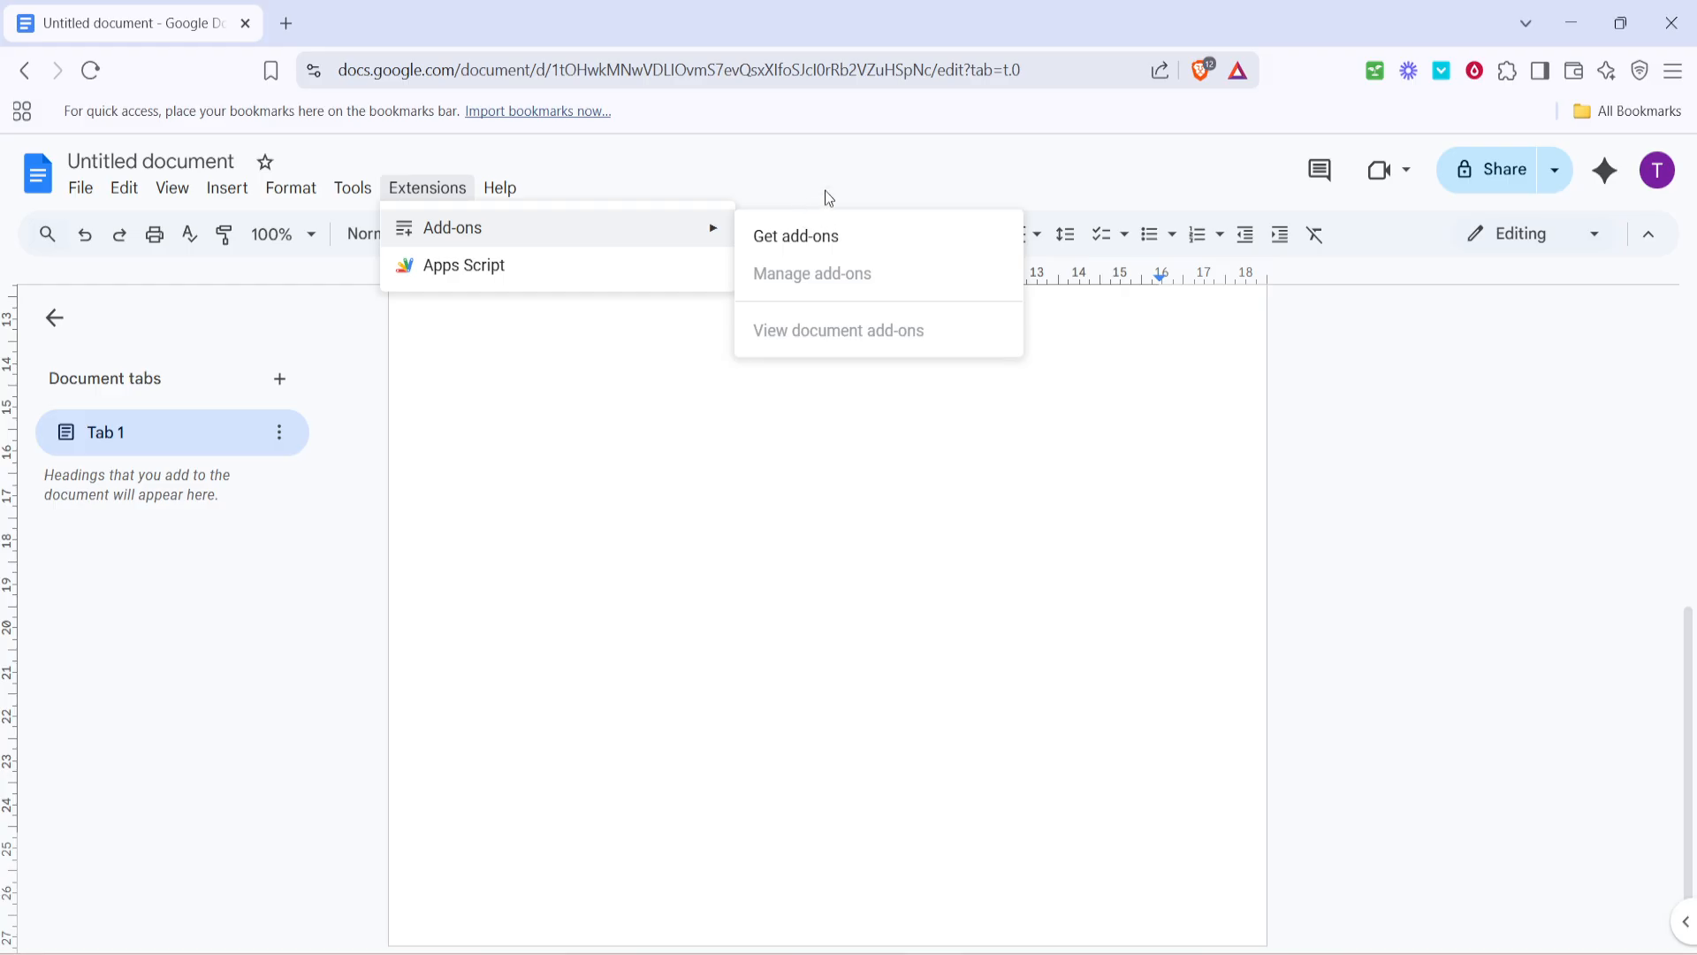
- Open Get add-ons and search the Marketplace for 'canva' to reach its listing
left_click(795, 236)
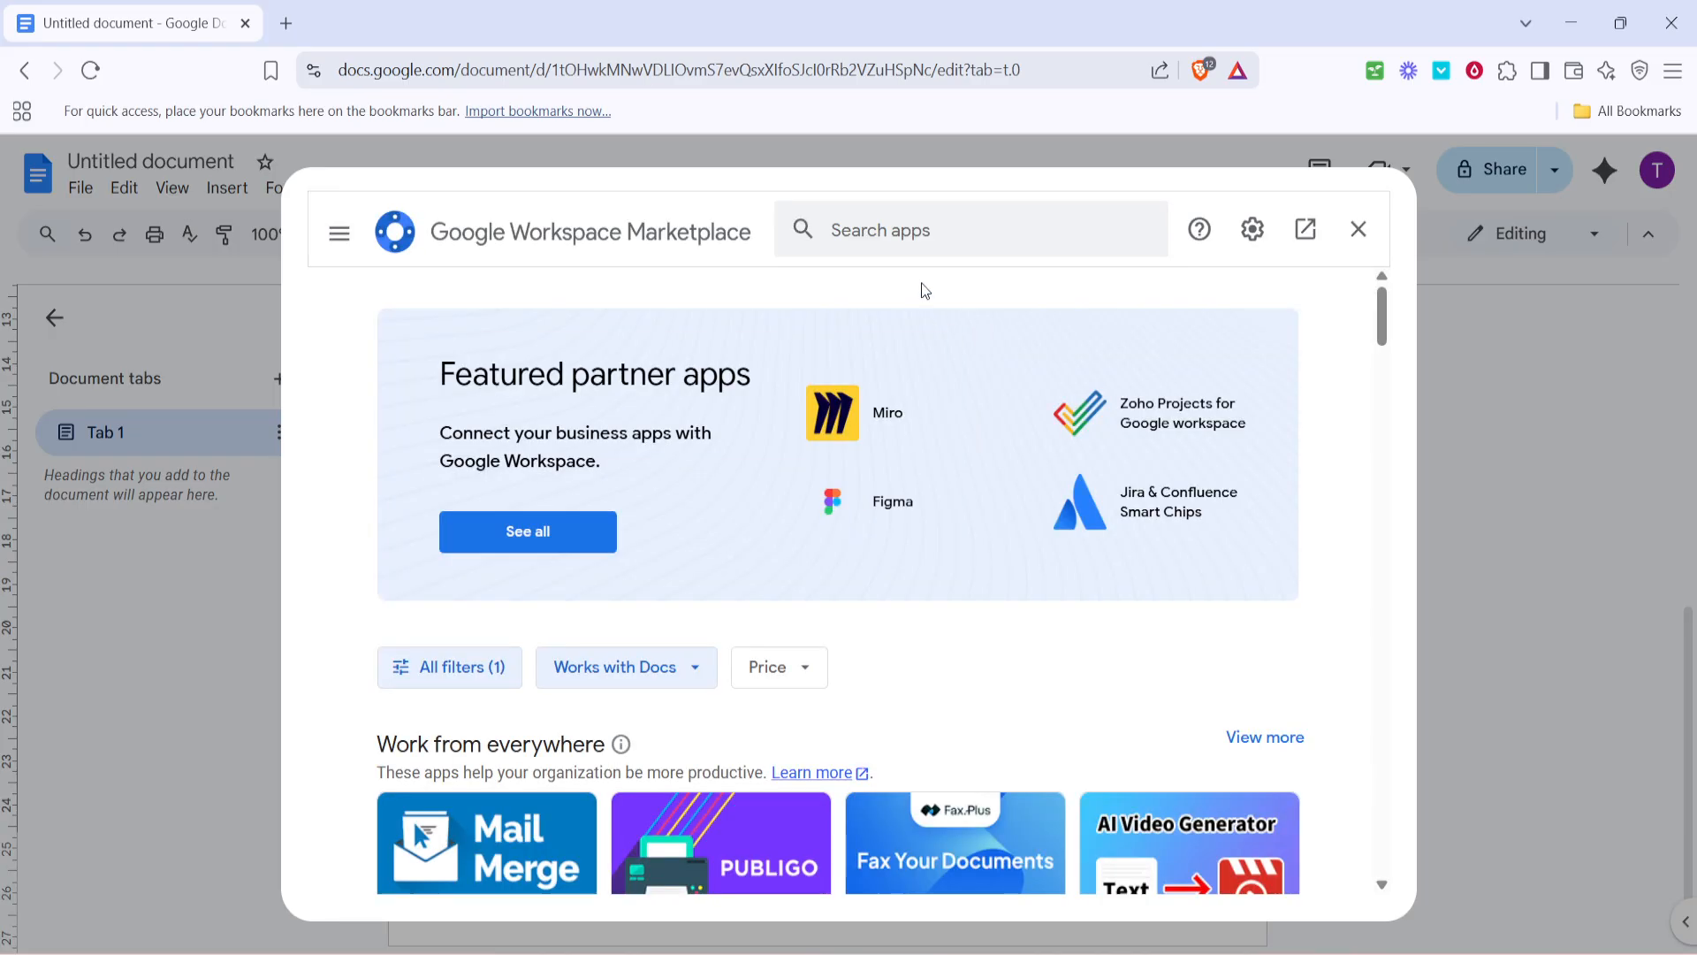
left_click(968, 228)
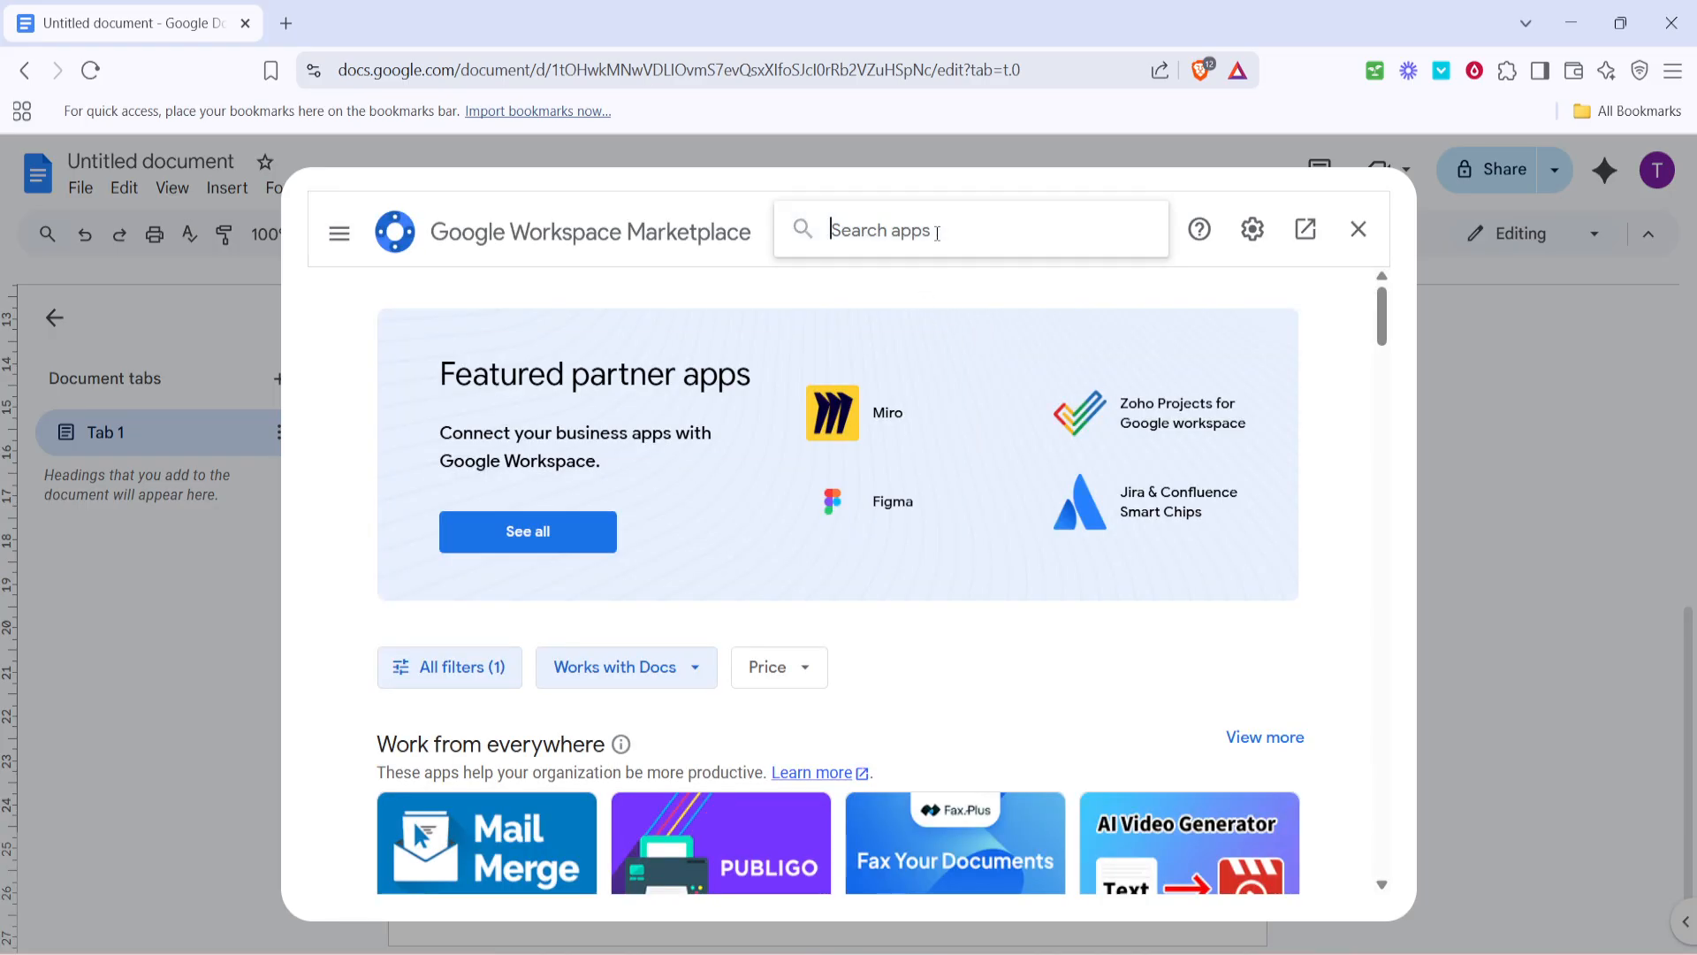
type("canva")
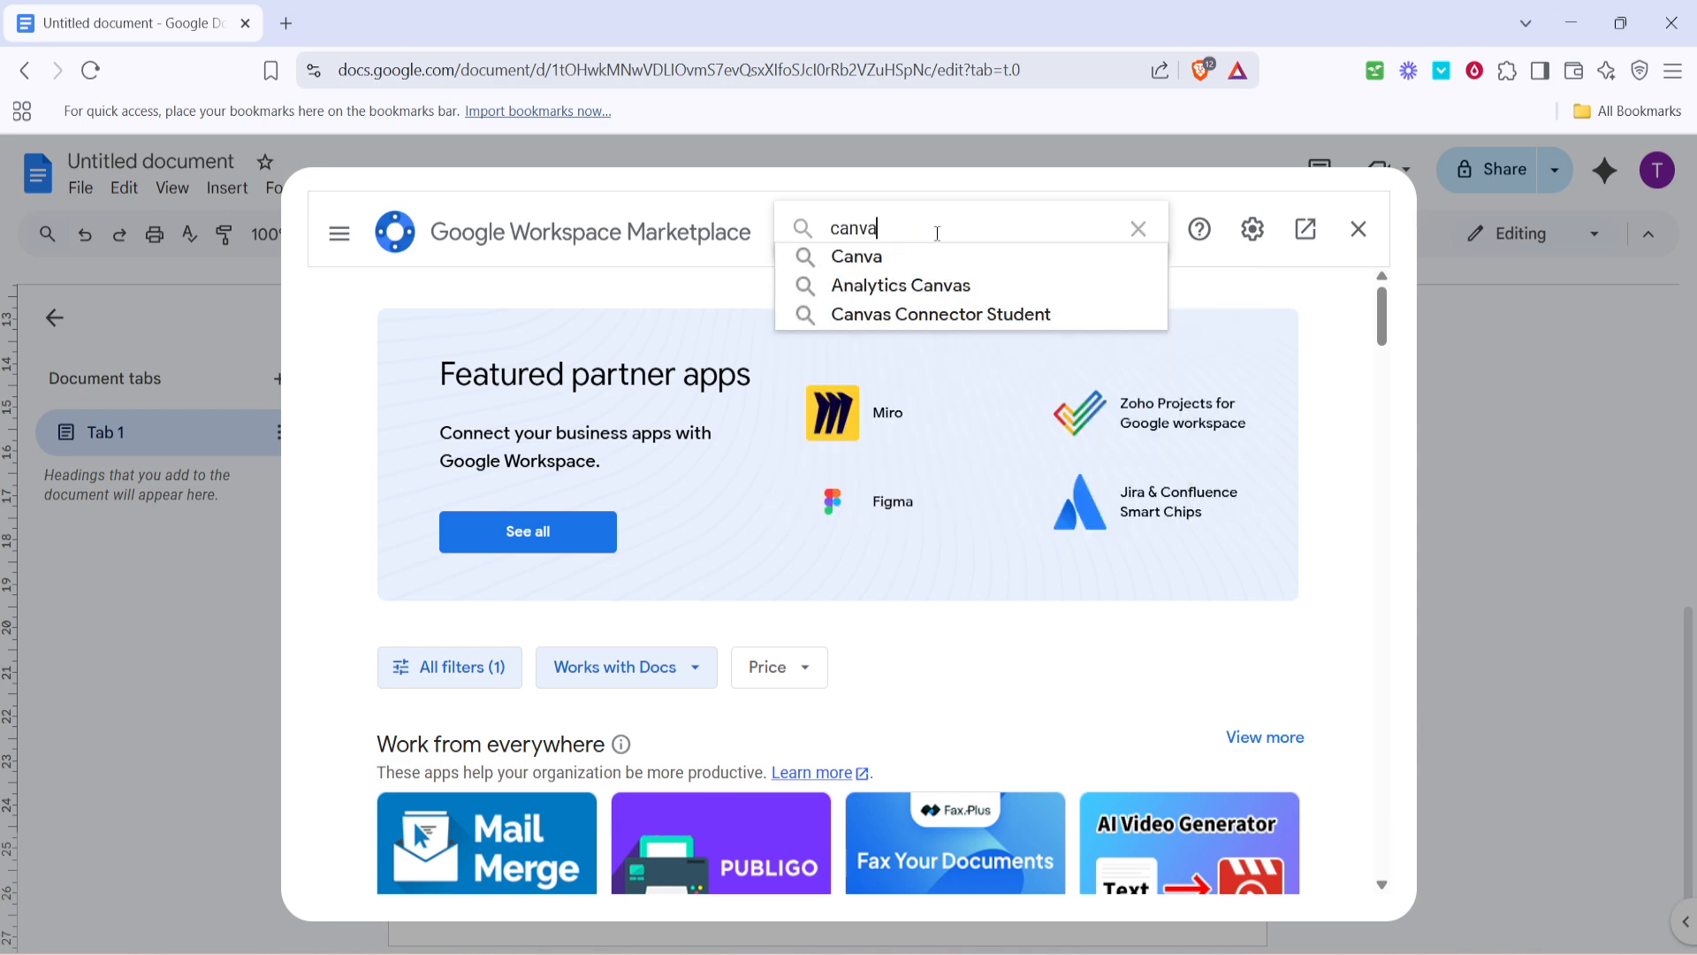
key("Enter")
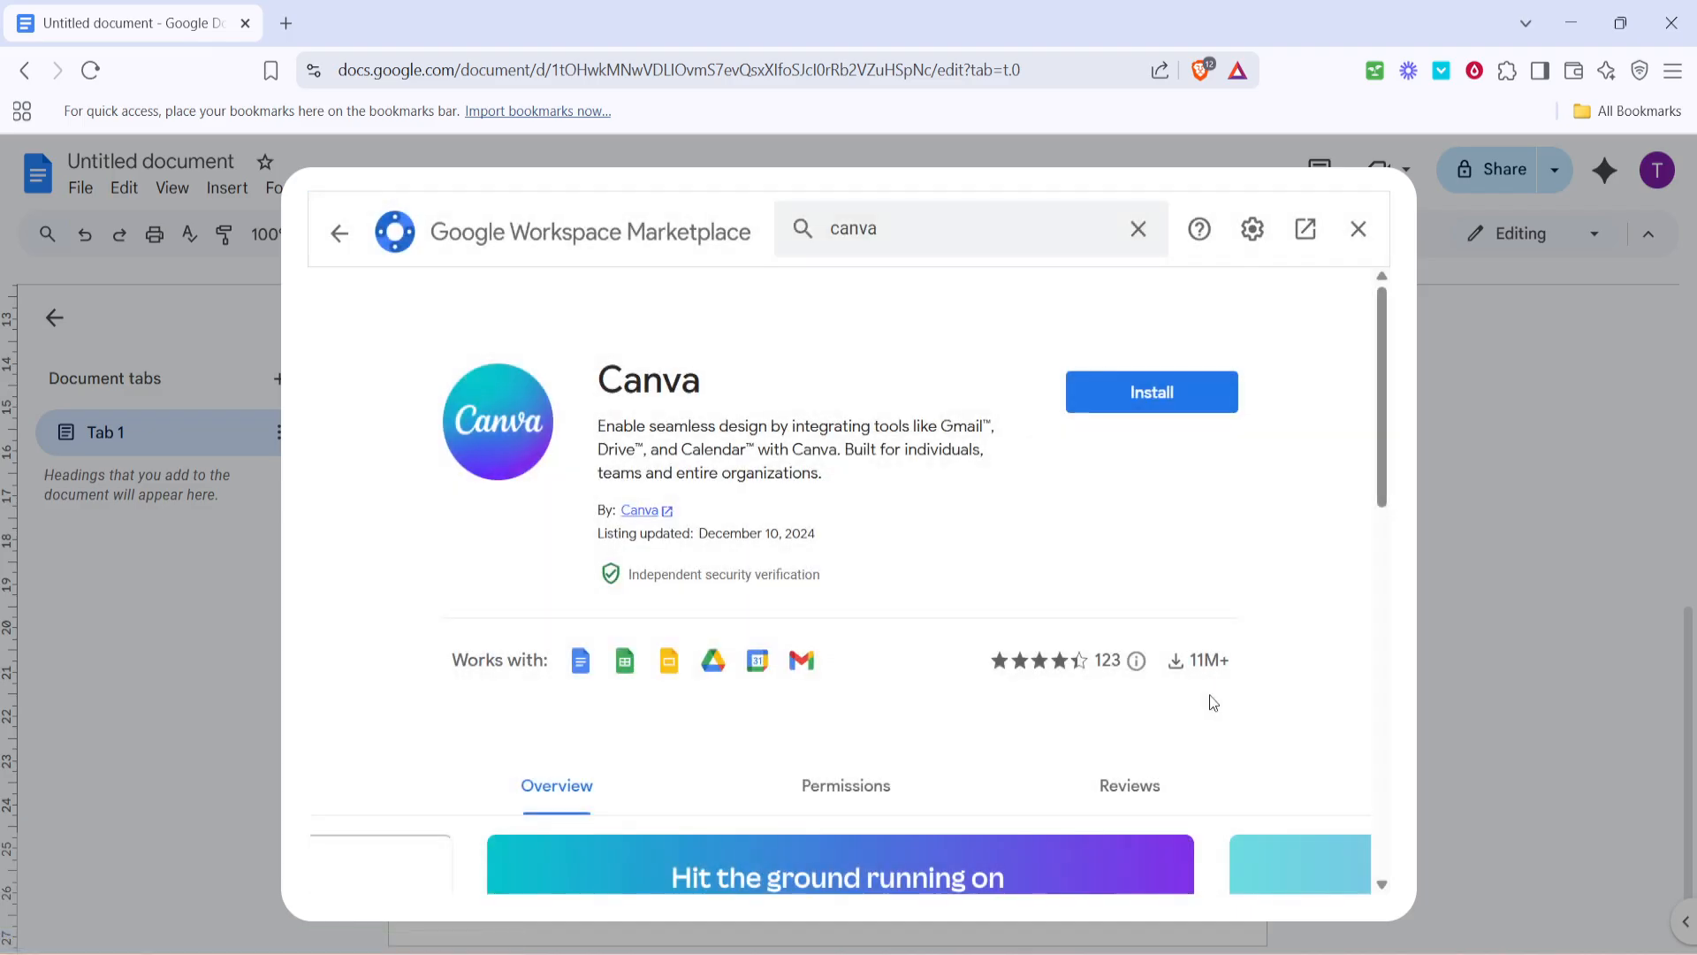
left_click(1138, 228)
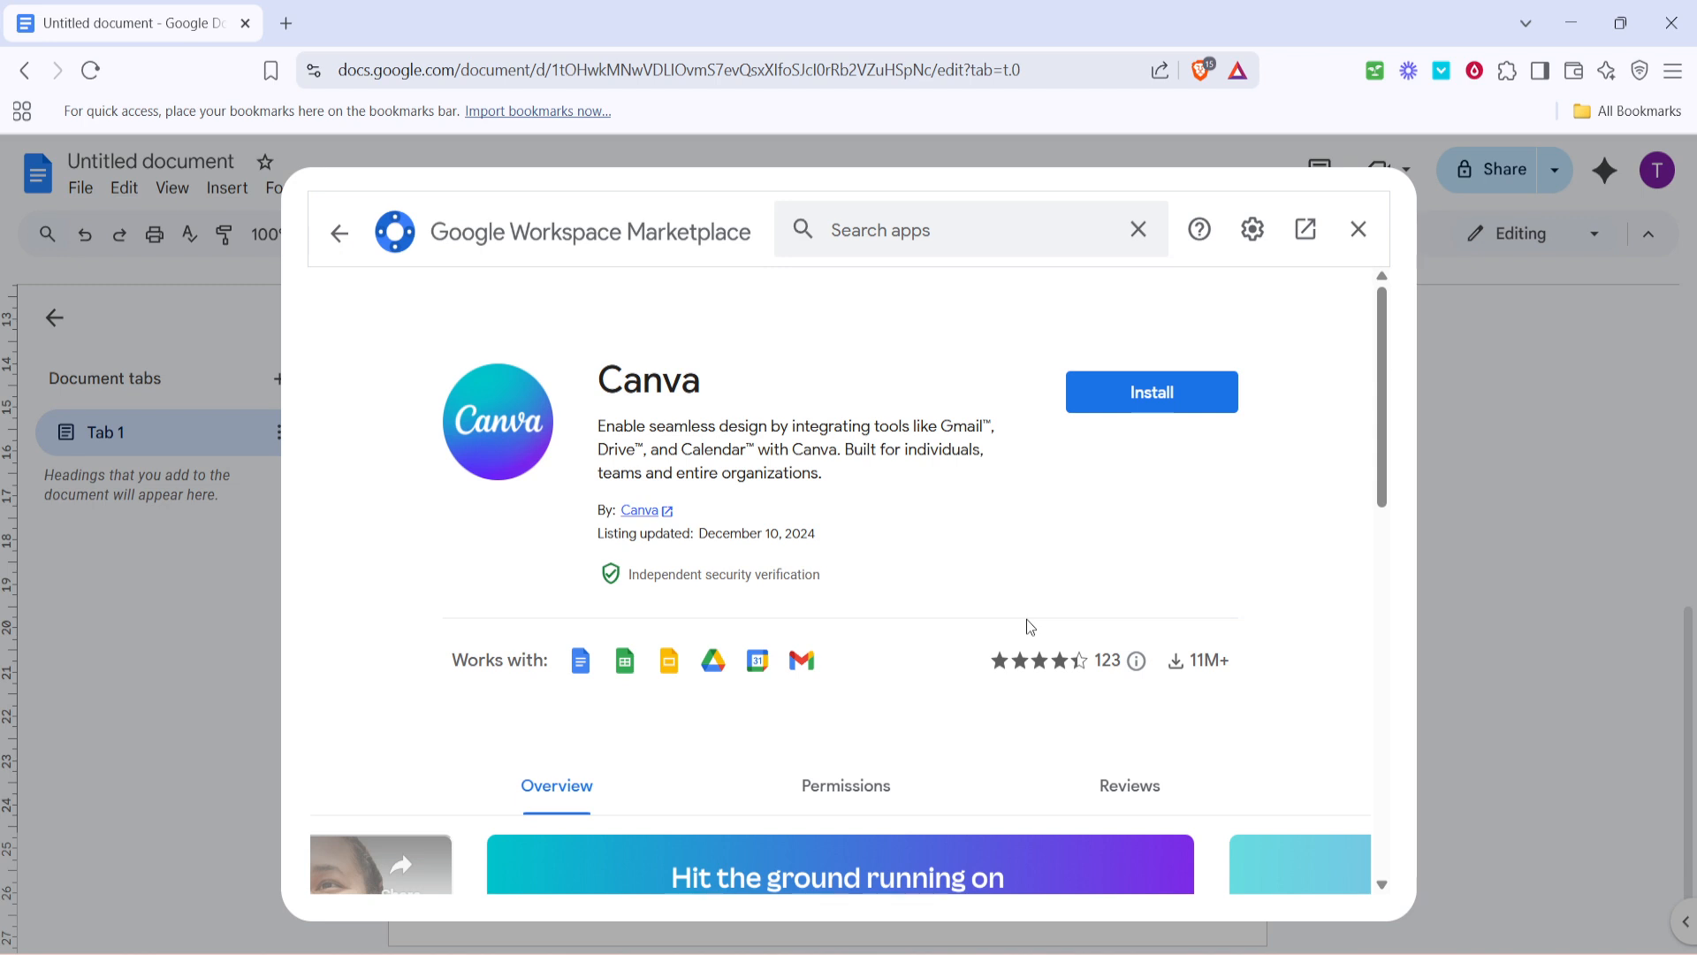
mouse_move(1027, 627)
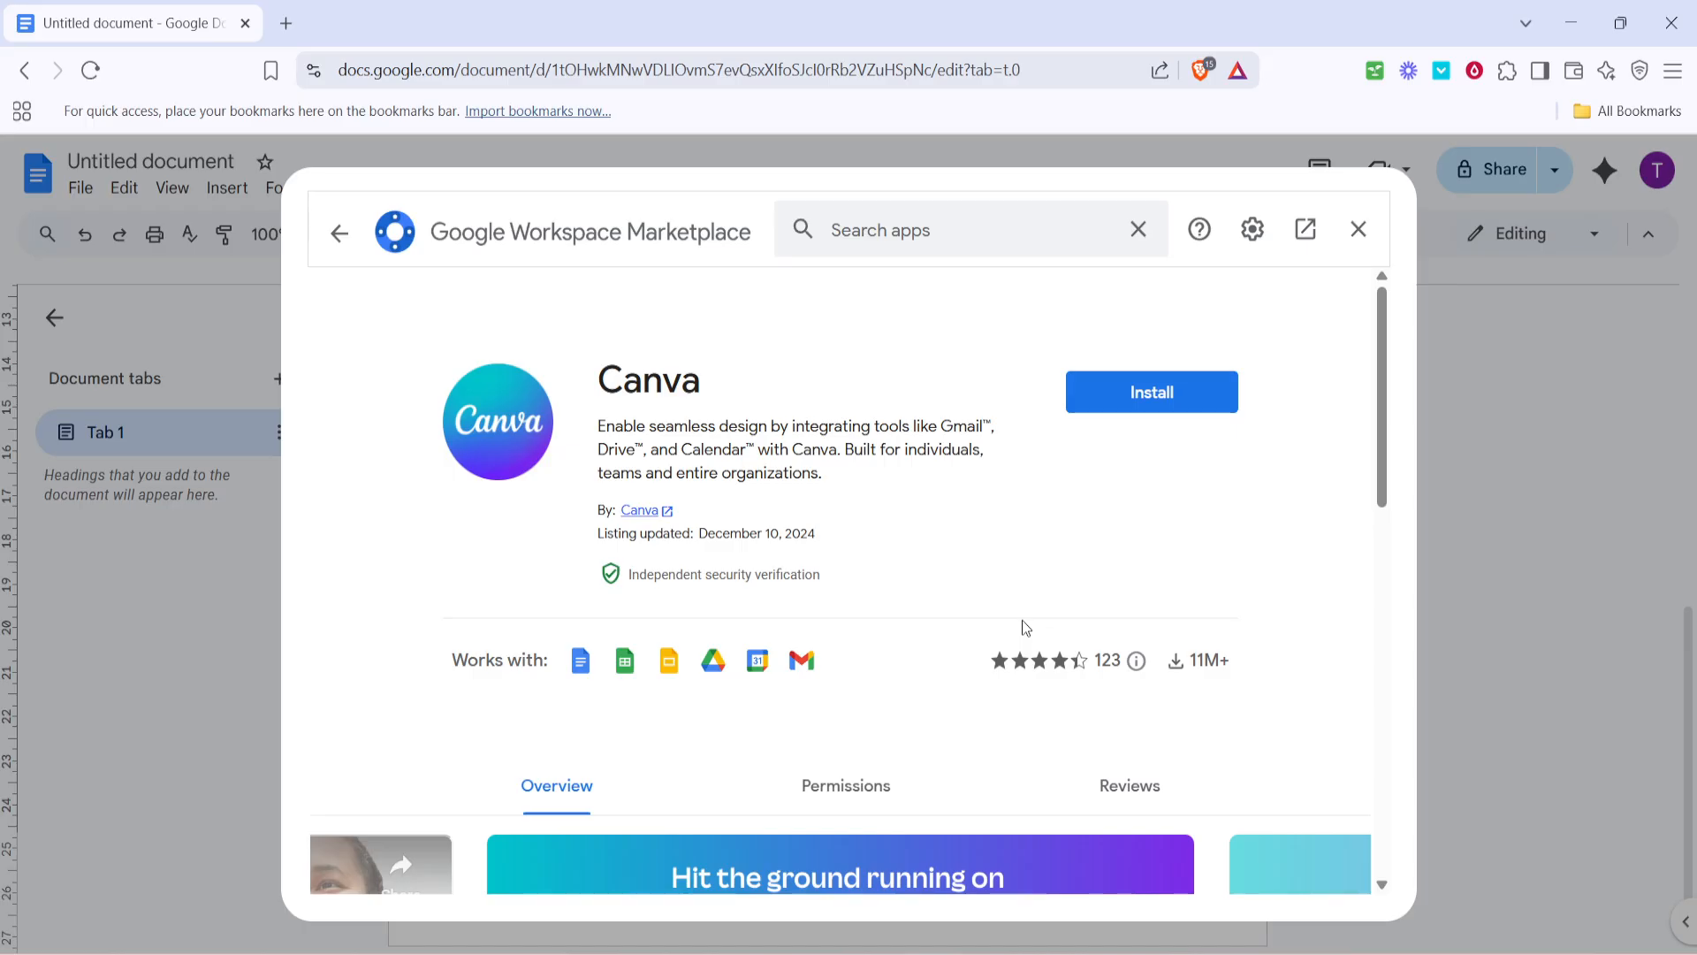
mouse_move(1098, 626)
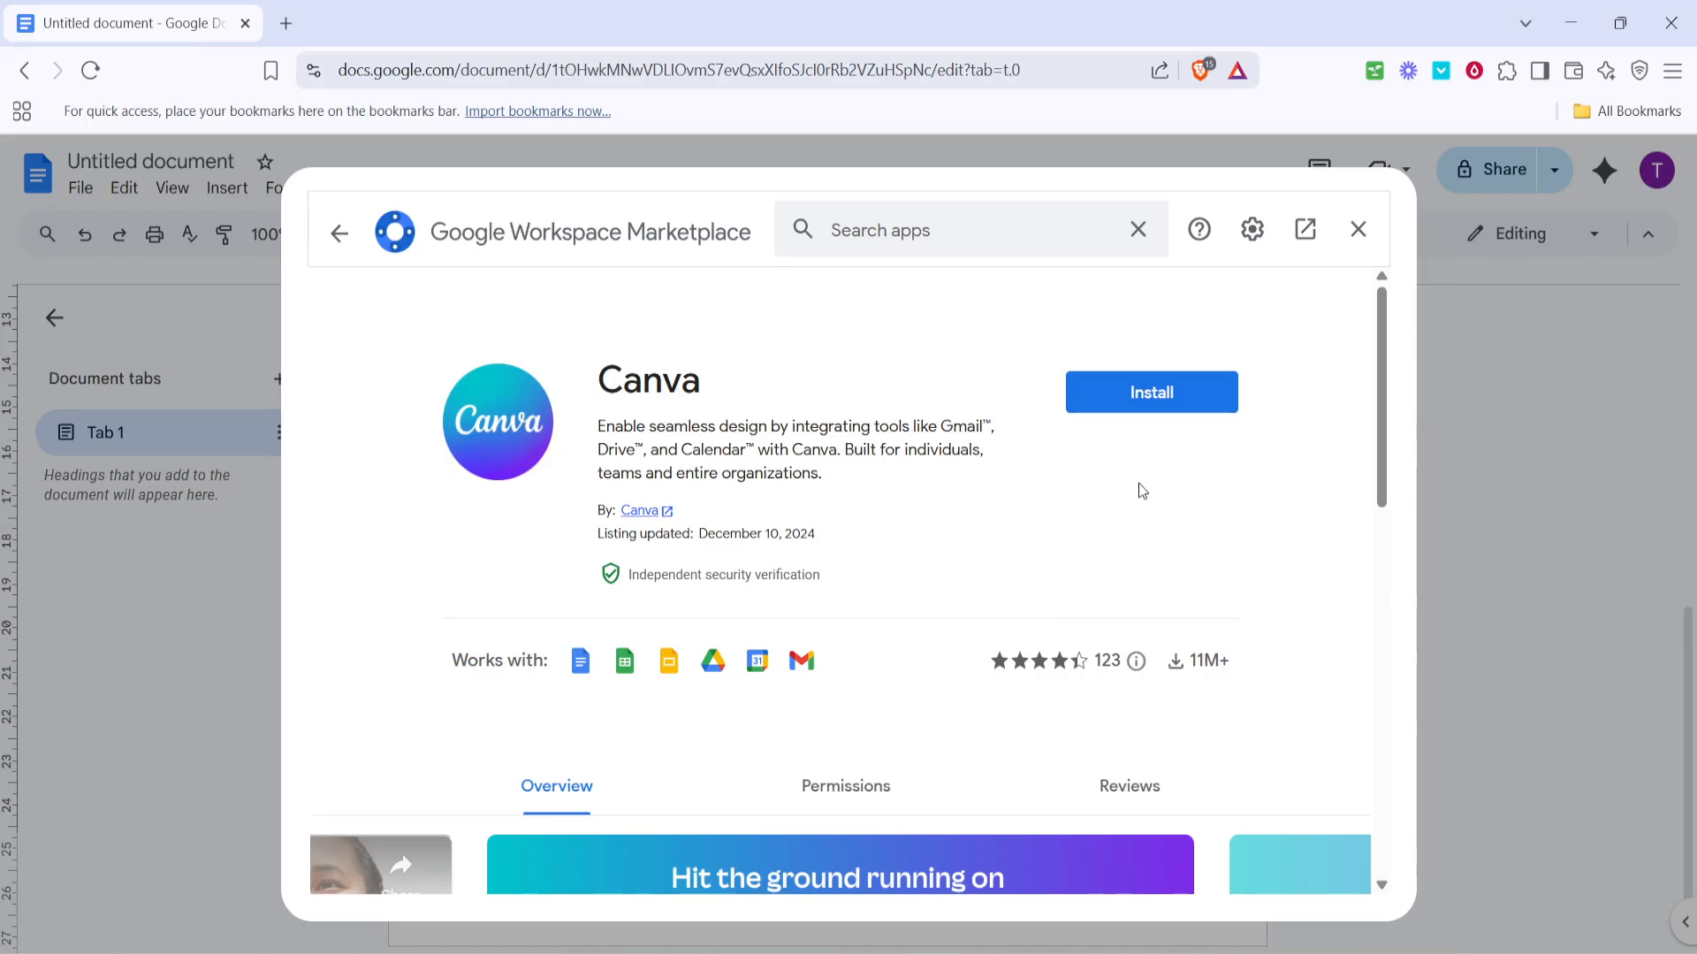
mouse_move(1120, 498)
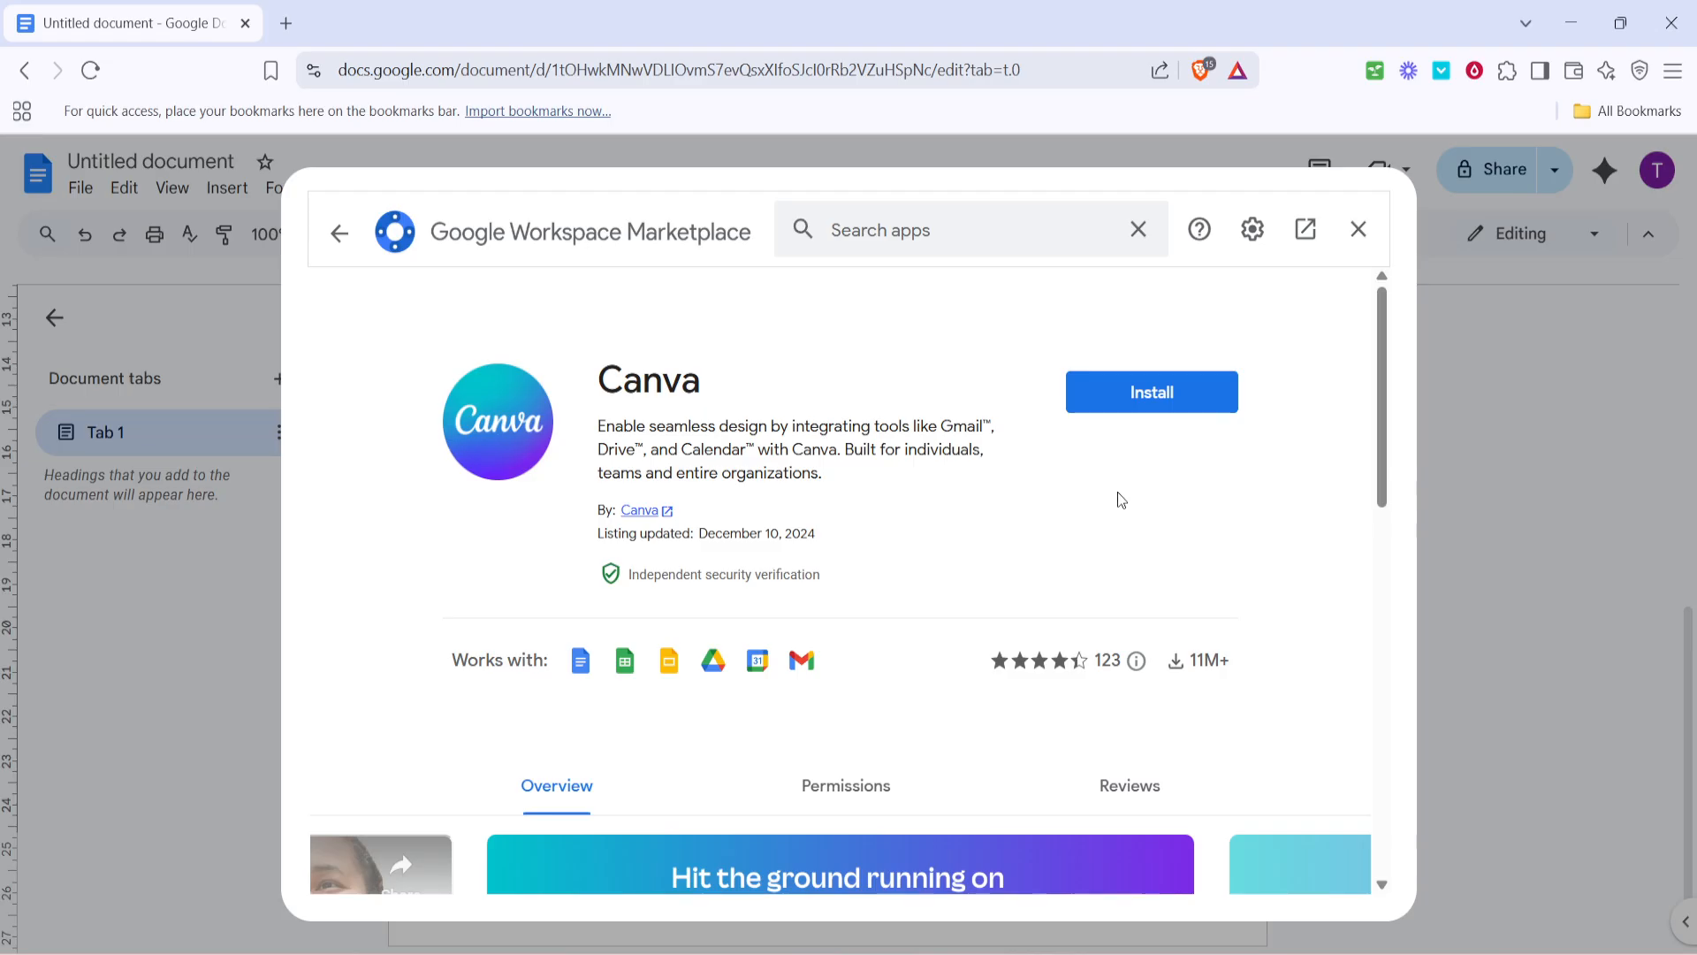